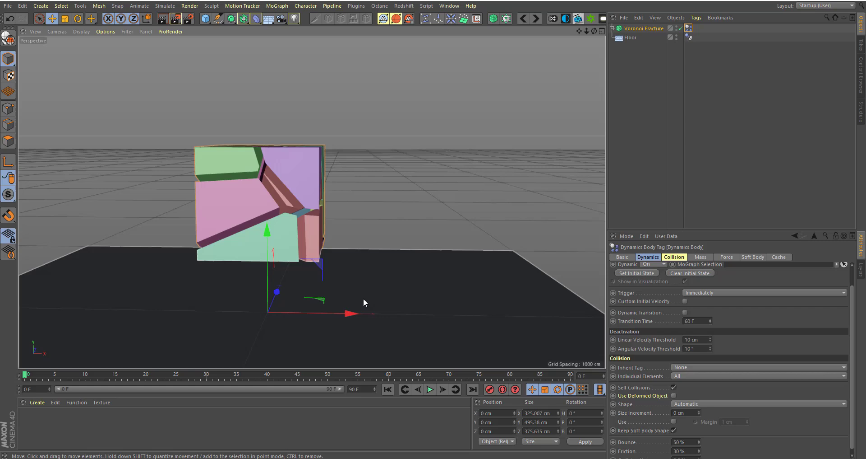
# Remove the Voronoi Fracture demo object and add a plain Cube above the Floor.
pyautogui.click(644, 28)
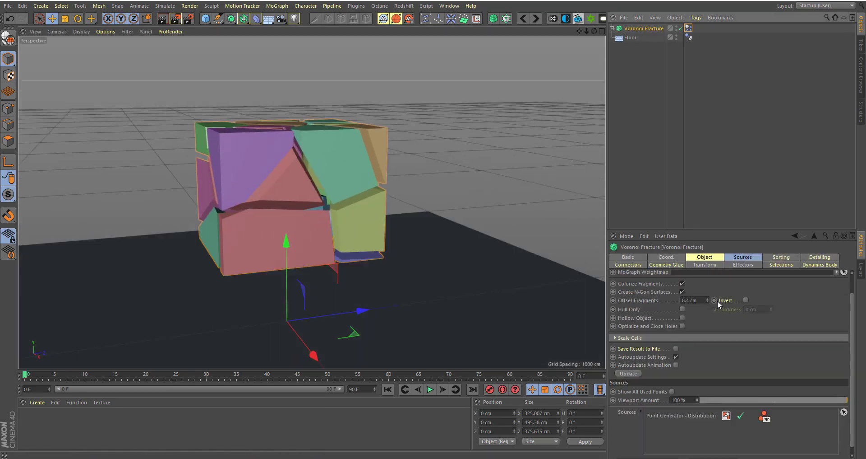
pyautogui.click(205, 19)
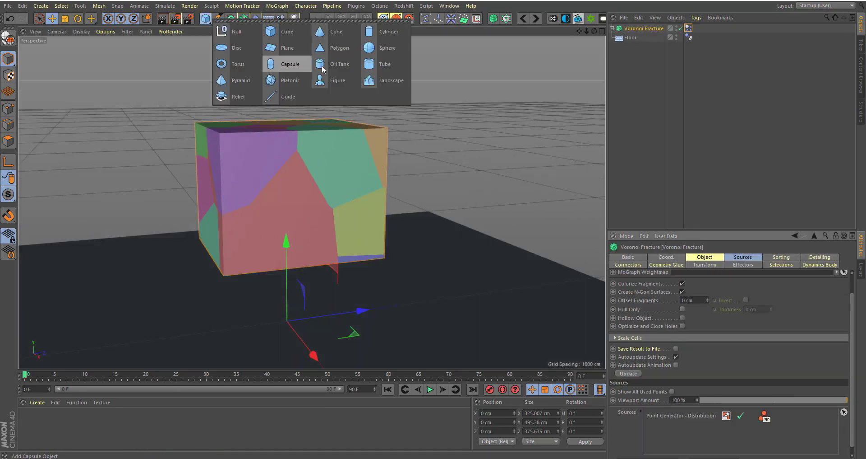
pyautogui.click(387, 48)
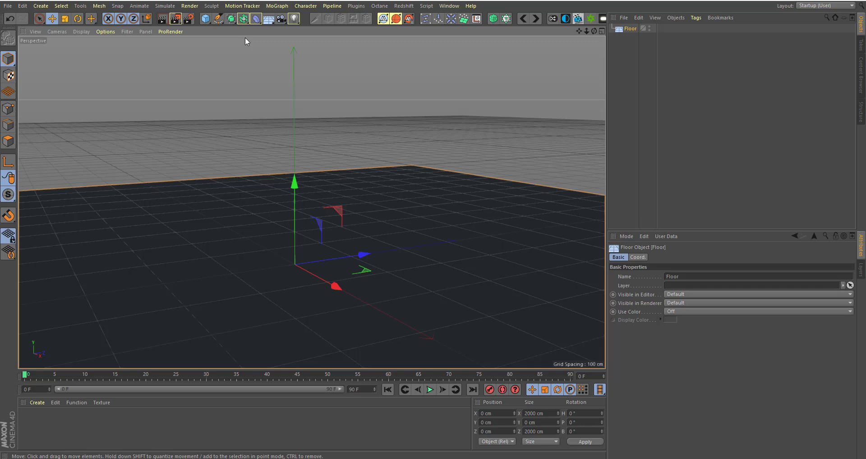
pyautogui.moveTo(205, 19)
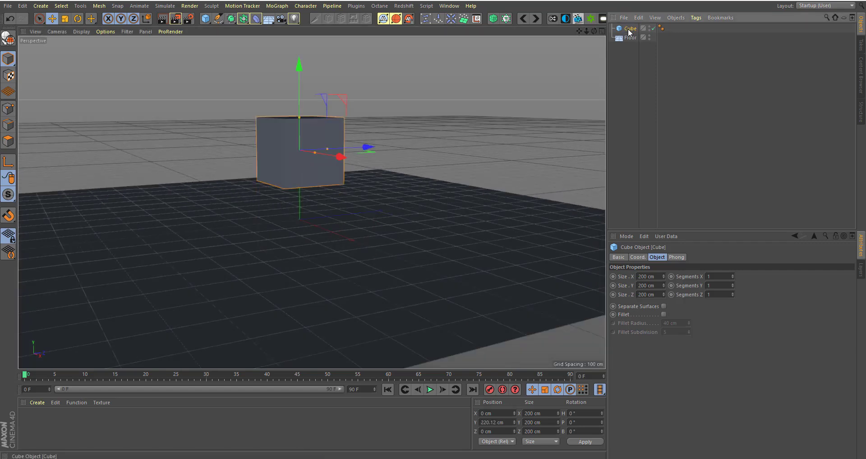
# Tag the Cube as a Rigid Body and the Floor as a Collider Body.
pyautogui.rightClick(629, 28)
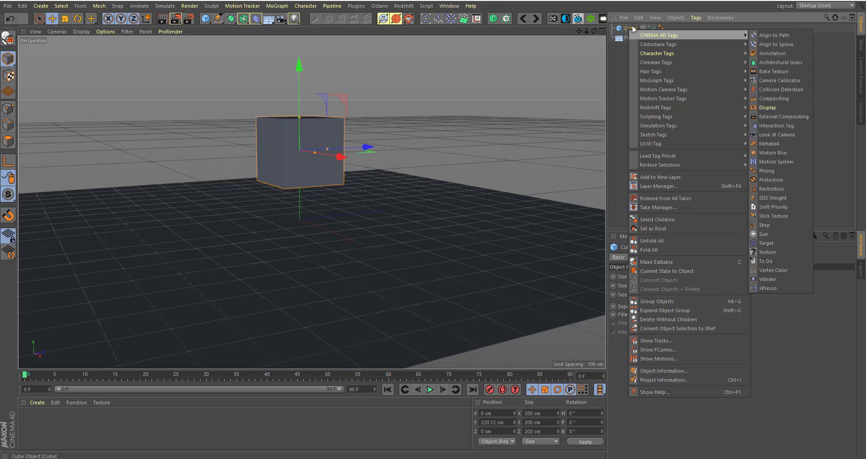
pyautogui.moveTo(664, 125)
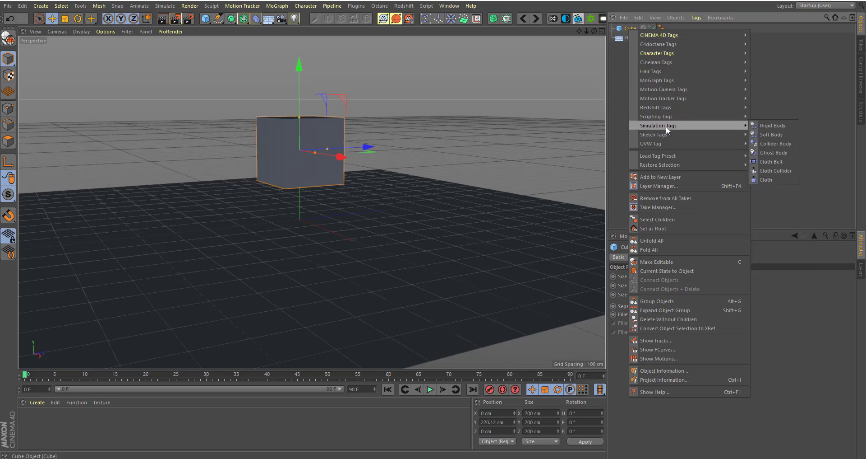
pyautogui.moveTo(773, 126)
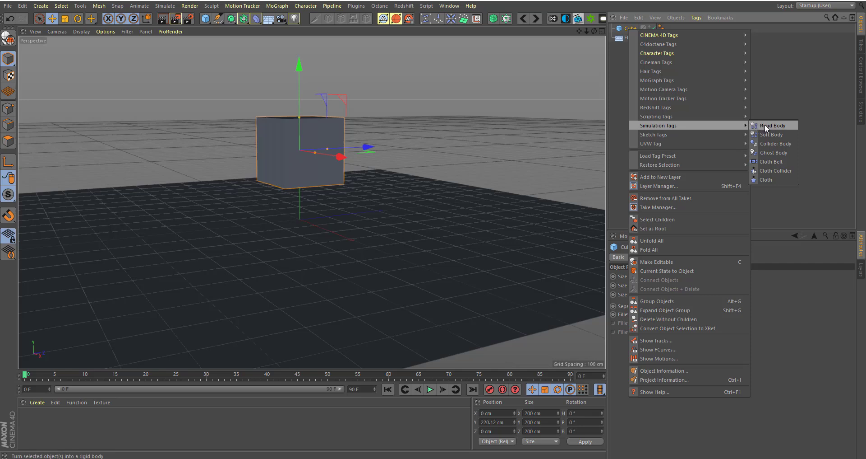
pyautogui.click(772, 125)
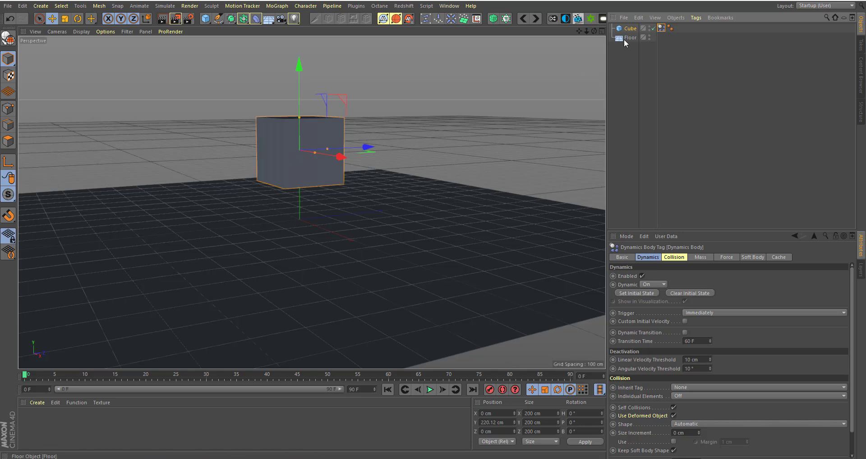
pyautogui.rightClick(630, 37)
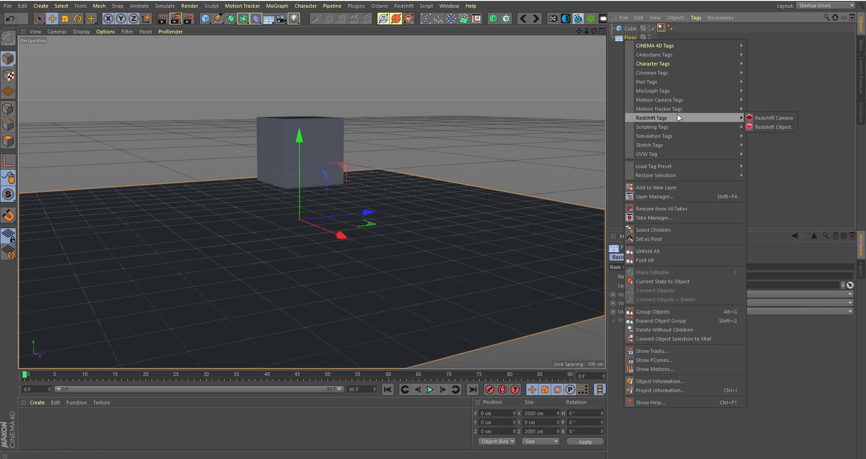
pyautogui.moveTo(655, 136)
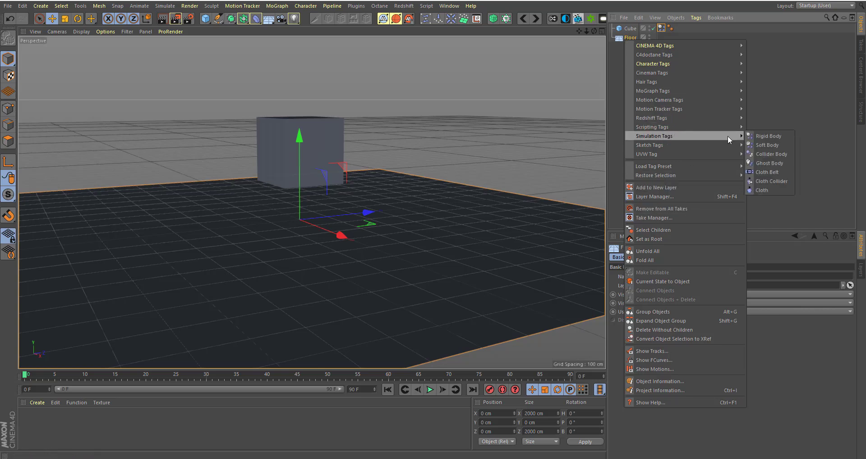
pyautogui.moveTo(770, 153)
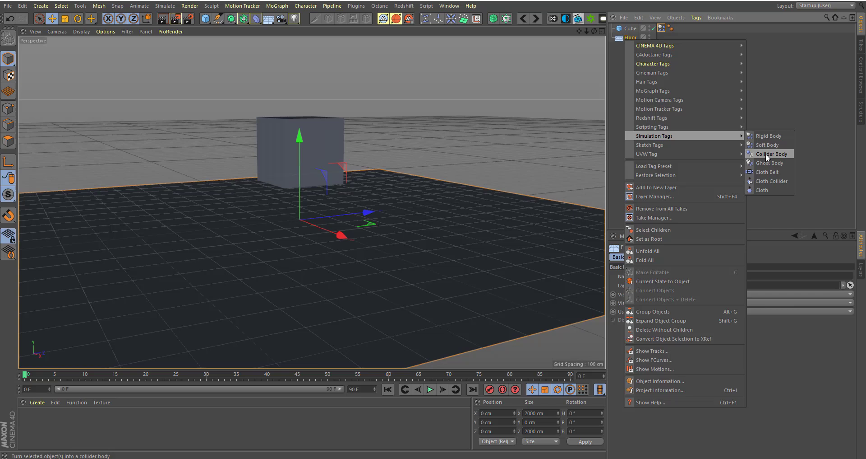
pyautogui.click(770, 154)
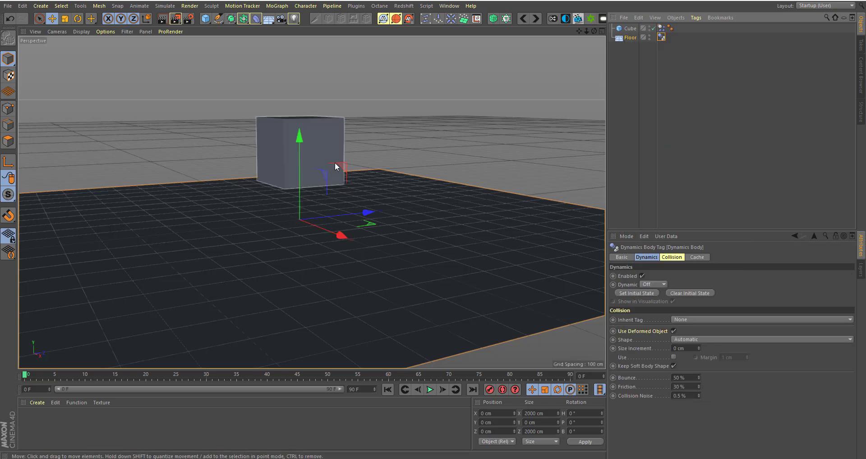
# Play the simulation to watch the cube drop onto the floor, then stop playback.
pyautogui.click(430, 389)
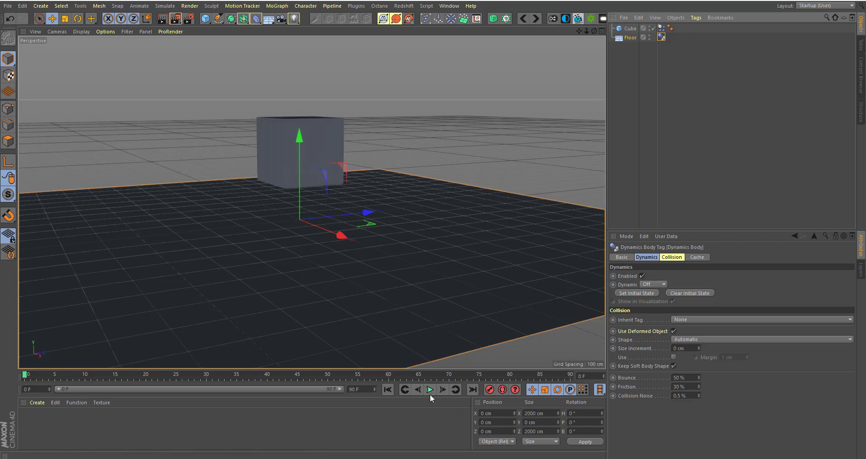
pyautogui.click(431, 389)
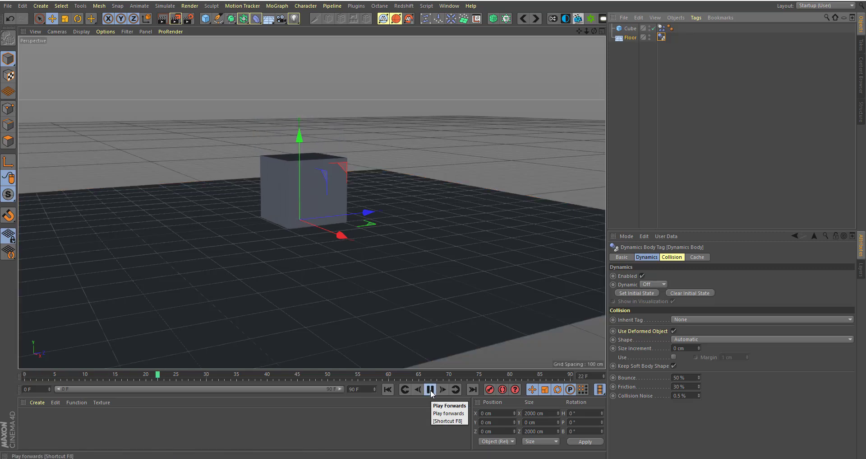
pyautogui.click(387, 389)
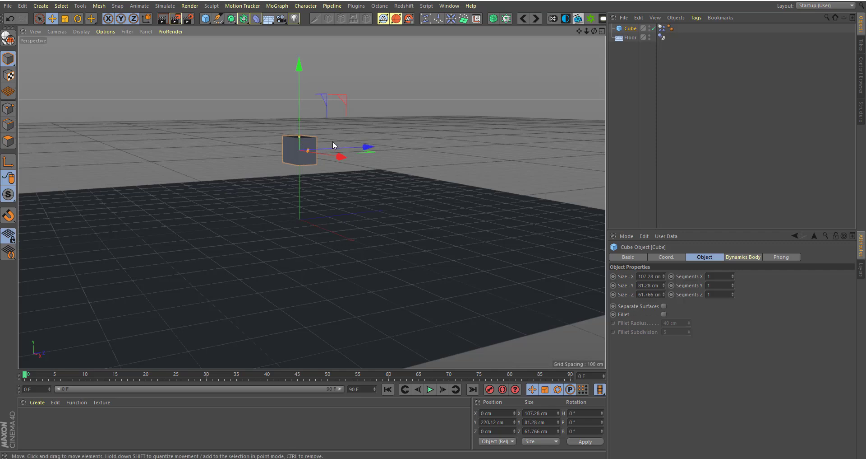
pyautogui.moveTo(382, 168)
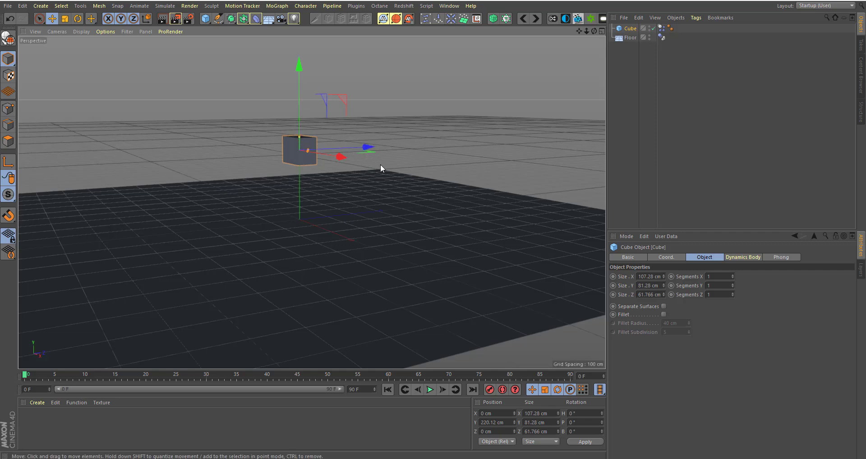
pyautogui.moveTo(508, 93)
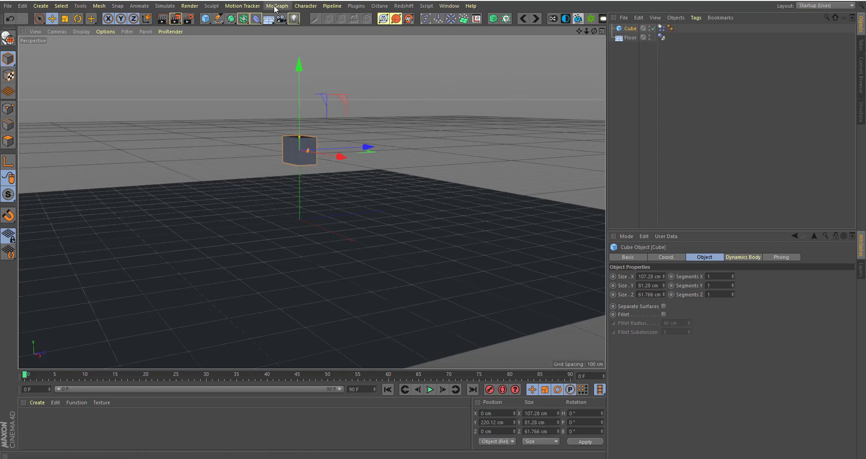
# Add a MoGraph Cloner and parent the Cube under it.
pyautogui.click(277, 6)
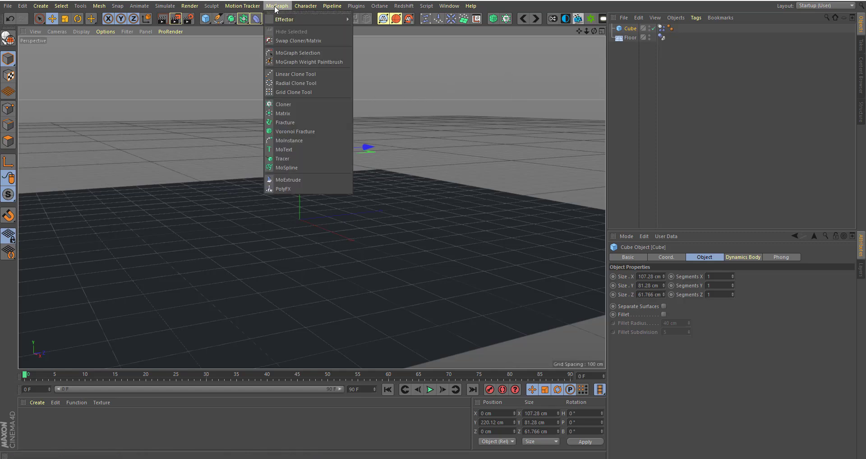
pyautogui.moveTo(283, 104)
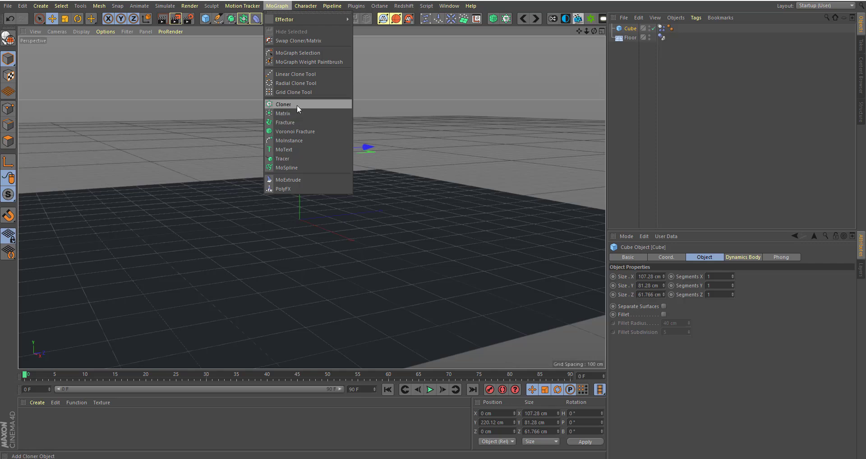
pyautogui.click(284, 103)
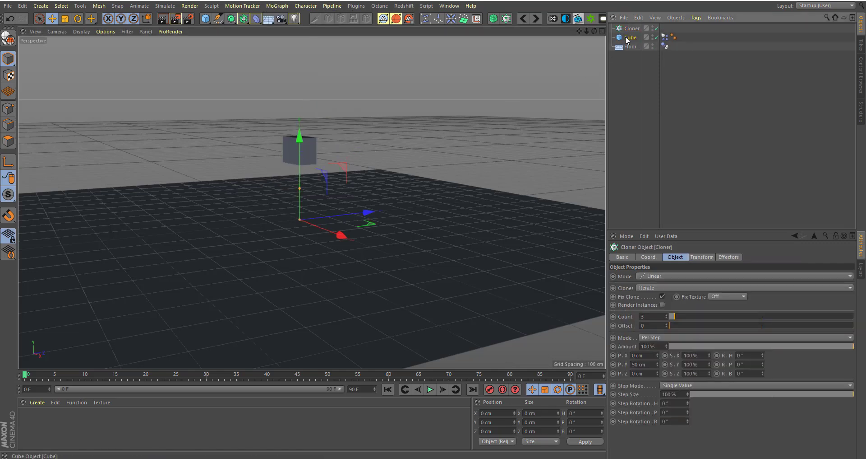
pyautogui.click(631, 37)
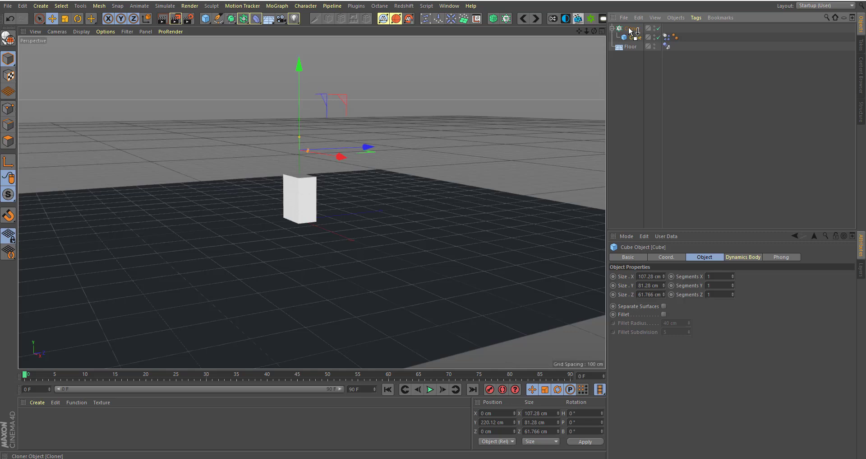
pyautogui.click(631, 28)
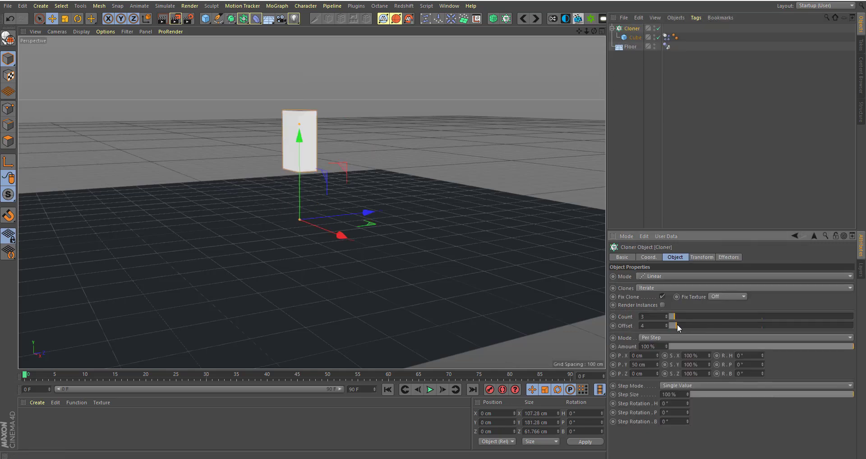
# Set the Cloner to Grid Array mode with a 3×3×3 clone count.
pyautogui.moveTo(672, 316); pyautogui.dragTo(678, 316)
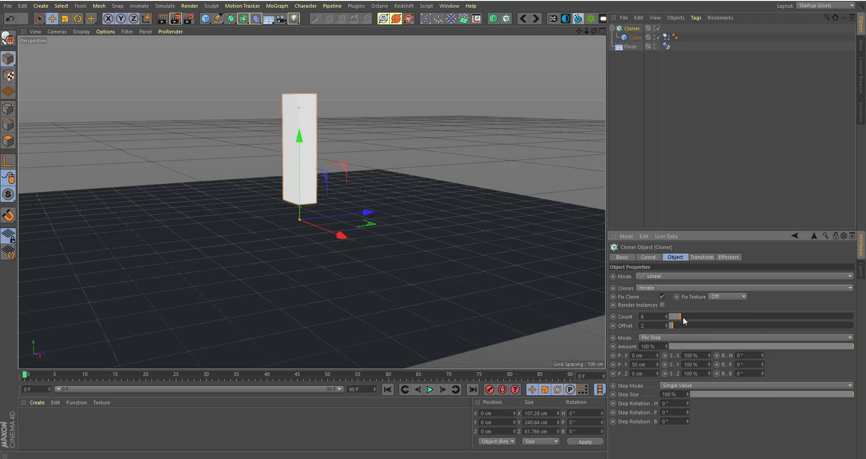
pyautogui.click(668, 317)
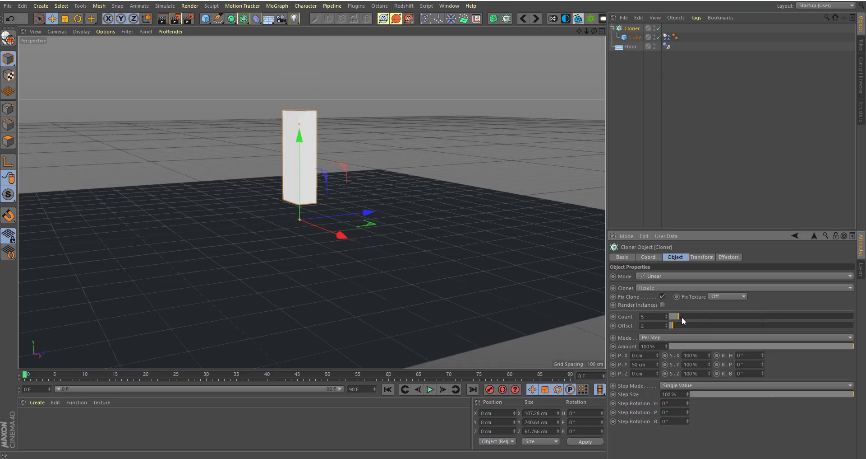
pyautogui.moveTo(675, 316); pyautogui.dragTo(689, 316)
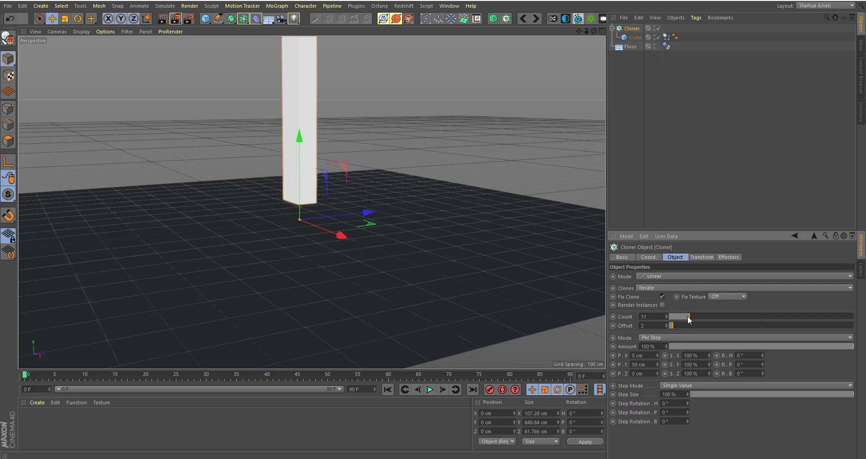
pyautogui.moveTo(688, 315); pyautogui.dragTo(673, 315)
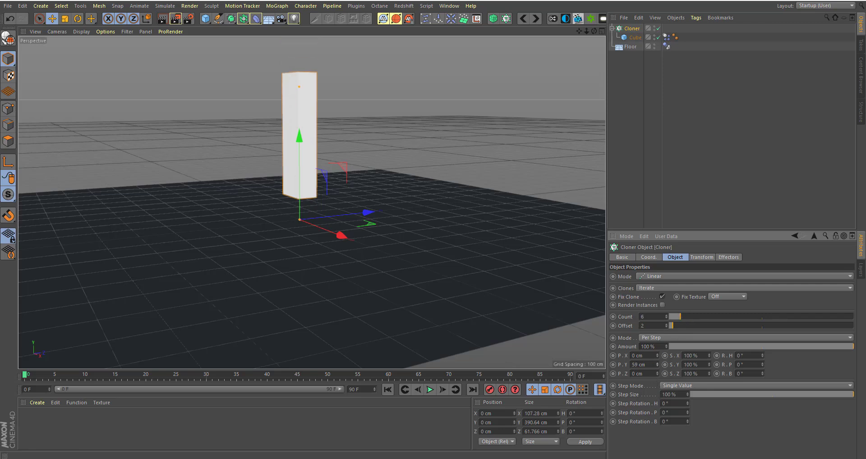
pyautogui.click(747, 275)
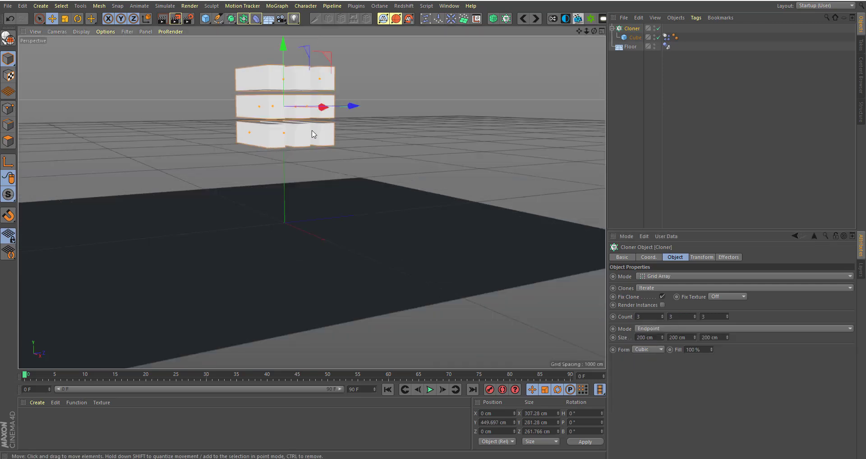
pyautogui.moveTo(447, 232)
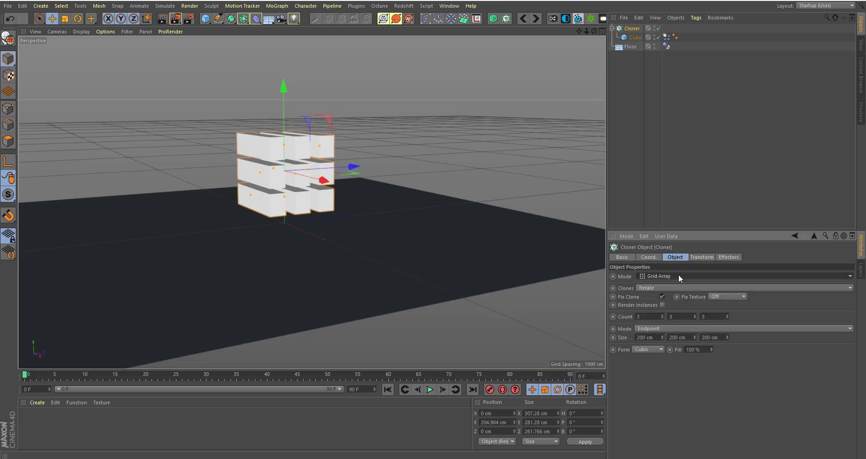
# Lift the Cloner higher on Y and play back the cubes tumbling onto the floor.
pyautogui.moveTo(283, 89); pyautogui.dragTo(283, 55)
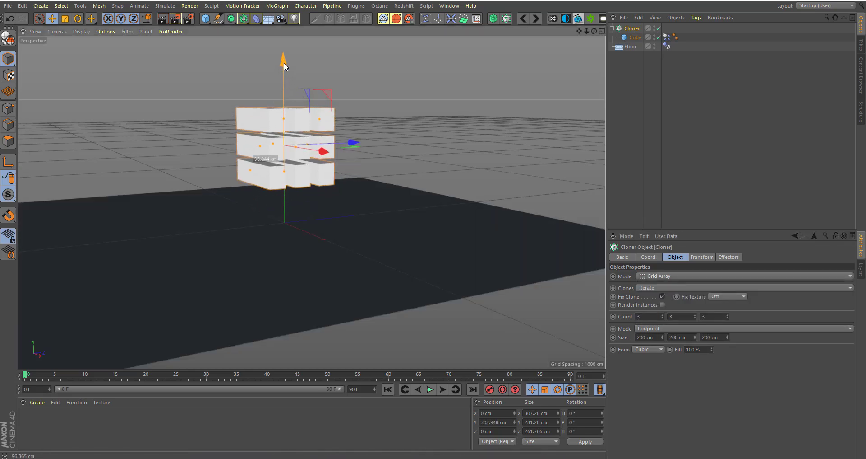
pyautogui.click(430, 389)
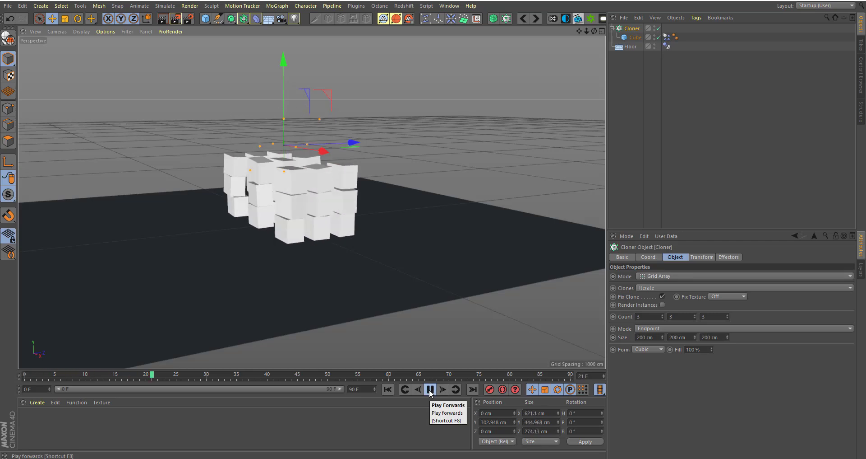
pyautogui.click(429, 389)
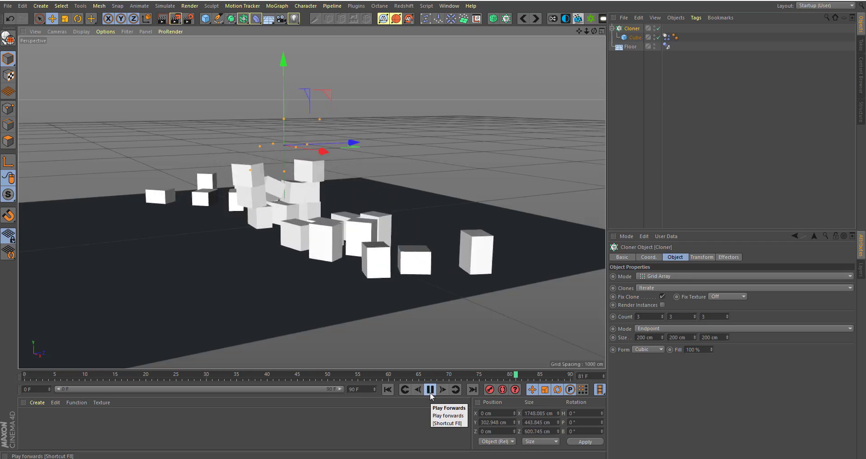
pyautogui.click(429, 389)
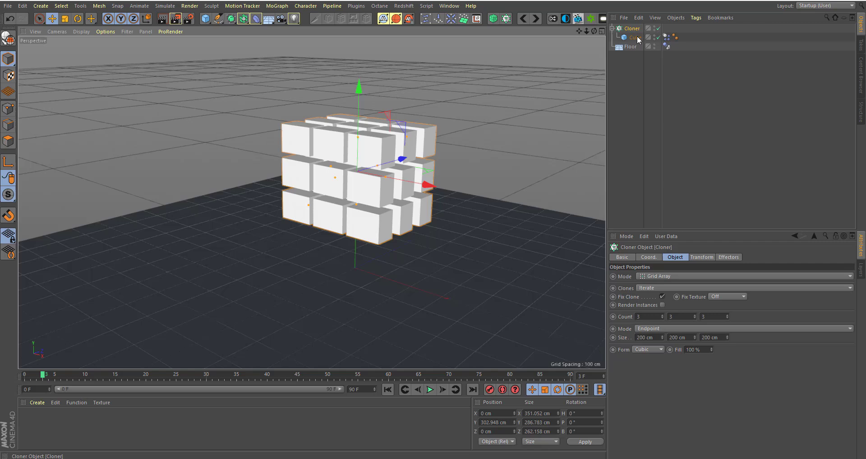
pyautogui.moveTo(633, 37)
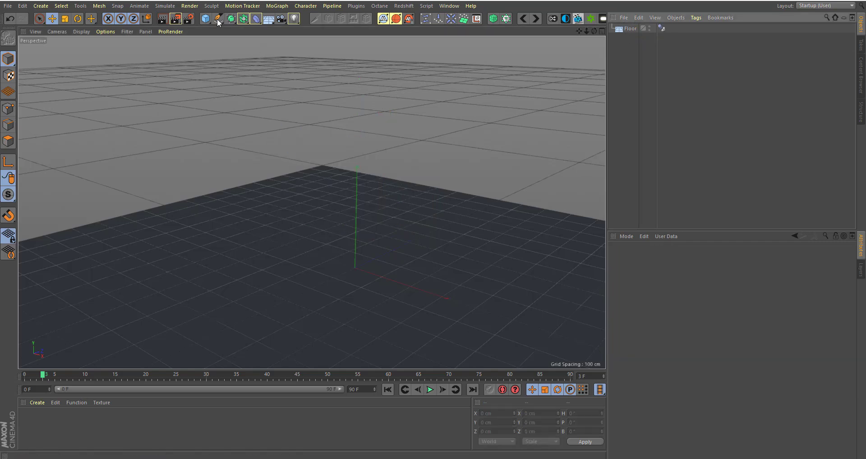
# Add a new large Cube in place of the deleted Cloner grid.
pyautogui.click(204, 19)
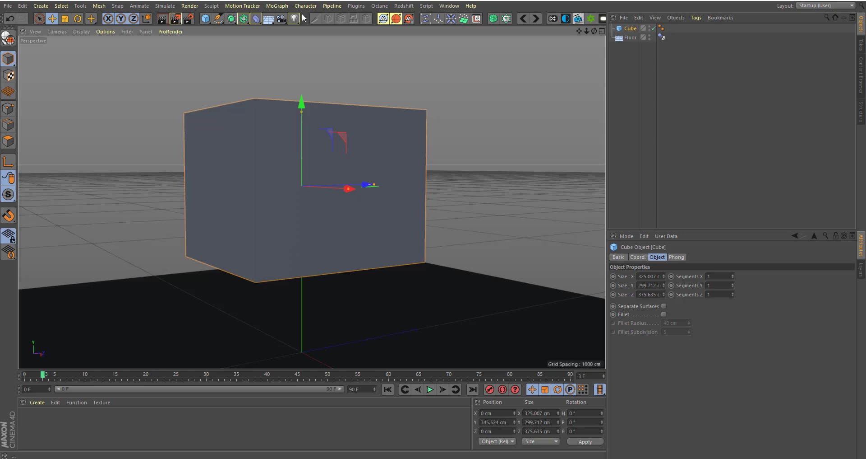
pyautogui.moveTo(302, 11)
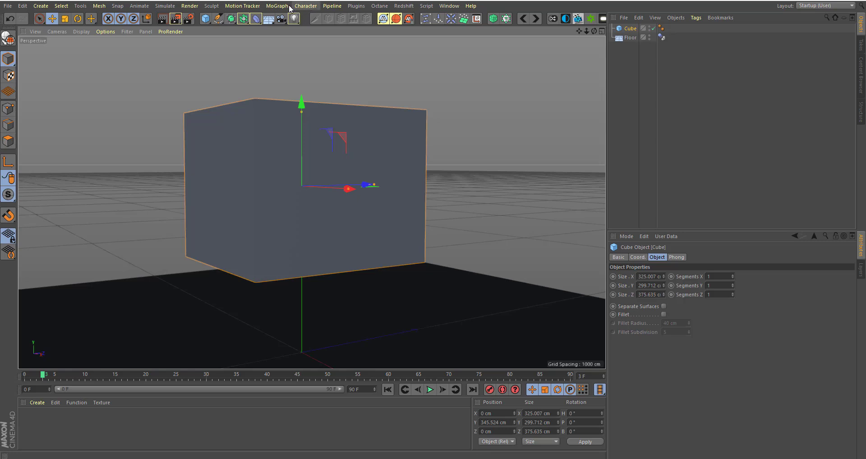
# Add a Voronoi Fracture object and make the Cube its source.
pyautogui.click(277, 5)
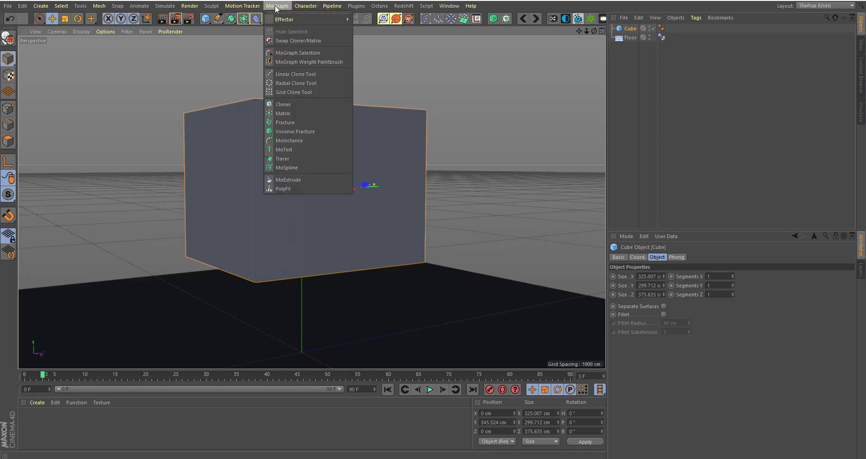
pyautogui.moveTo(295, 131)
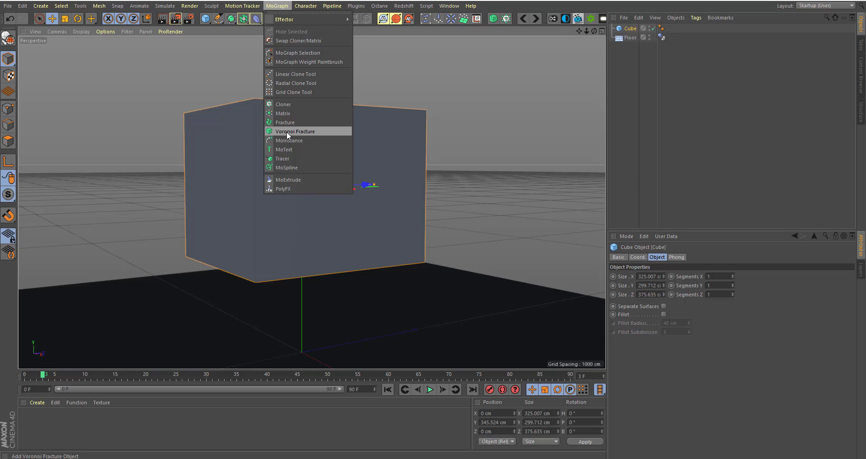
pyautogui.click(296, 131)
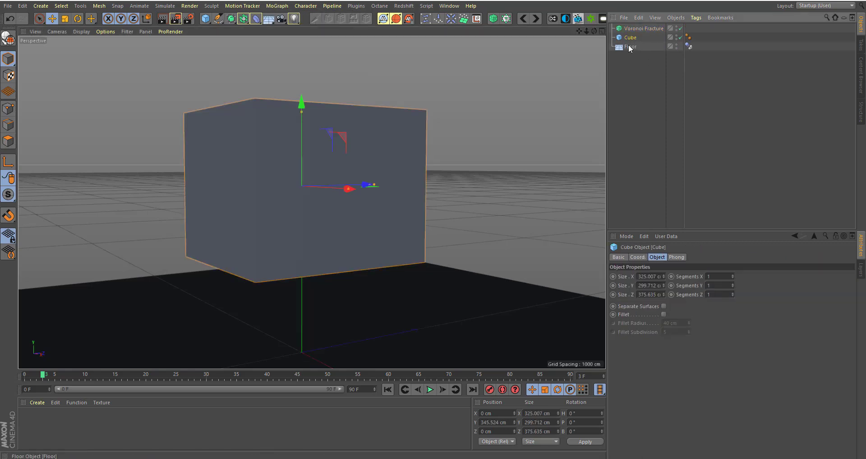
pyautogui.click(630, 37)
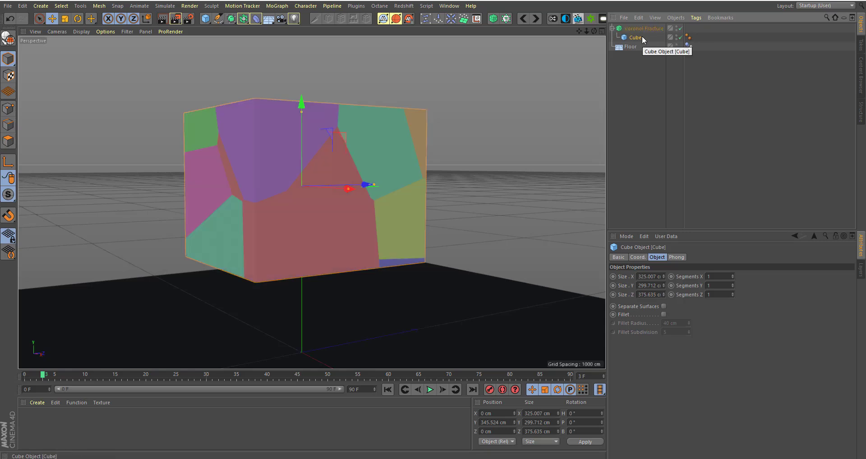
pyautogui.moveTo(766, 322)
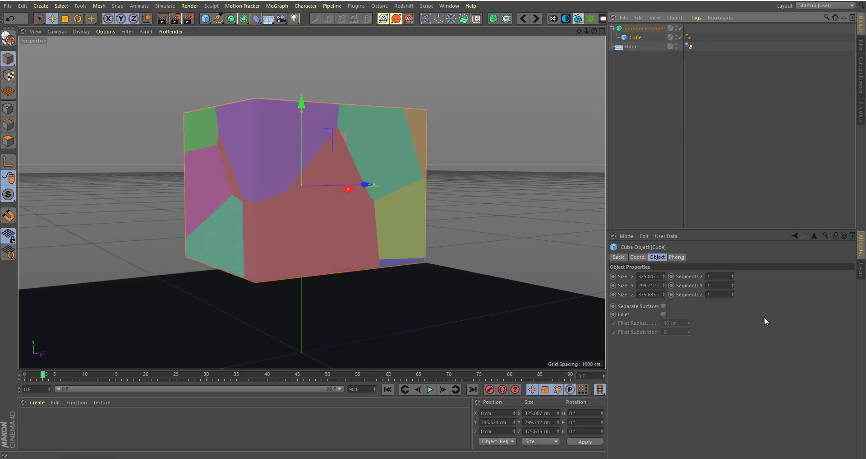
# Toggle the cube's Fillet off again and select the Voronoi Fracture to set Offset Fragments.
pyautogui.click(663, 314)
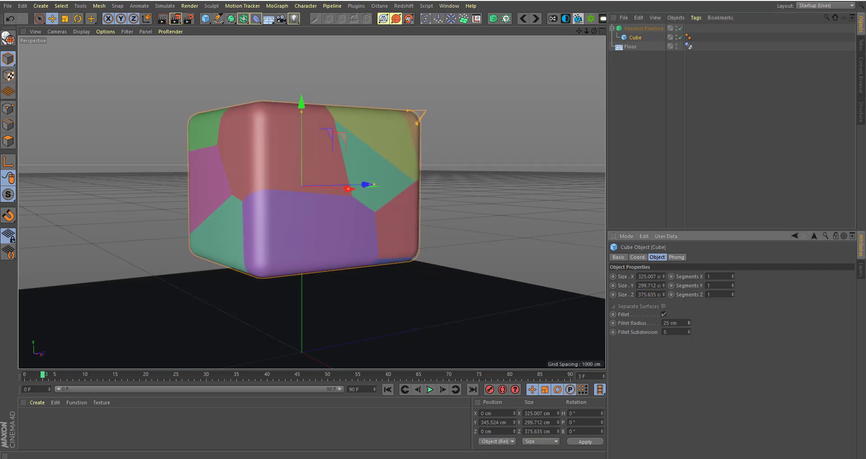
pyautogui.click(665, 314)
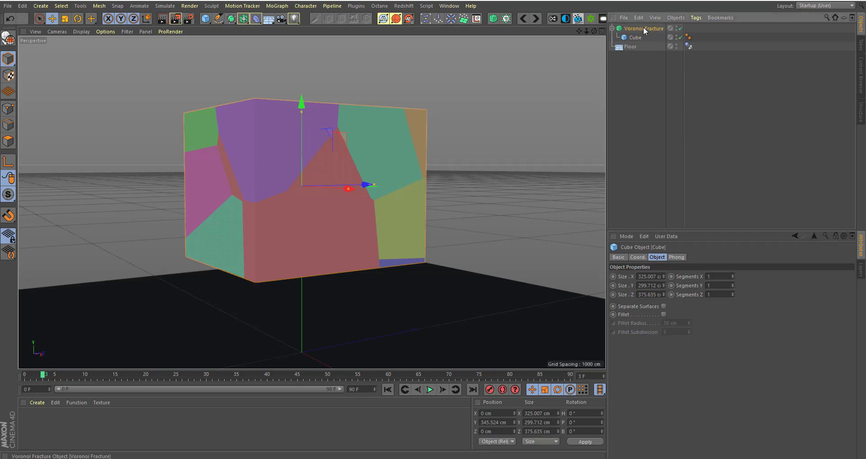
pyautogui.click(645, 28)
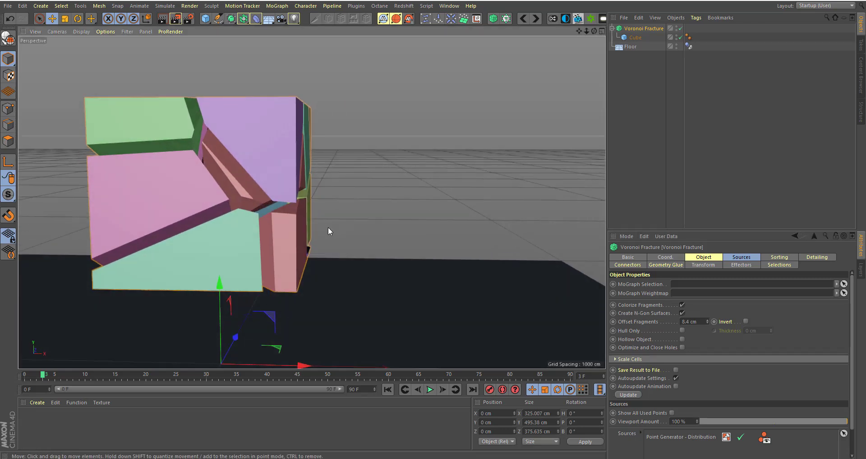
pyautogui.moveTo(332, 231)
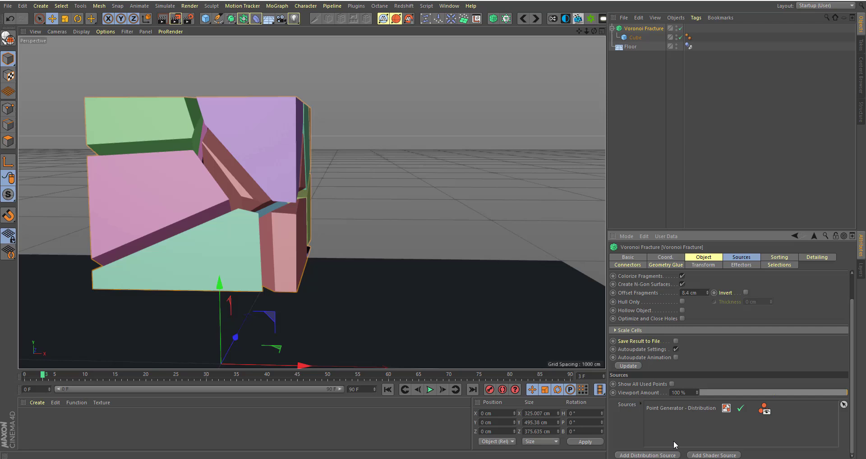
pyautogui.moveTo(709, 415)
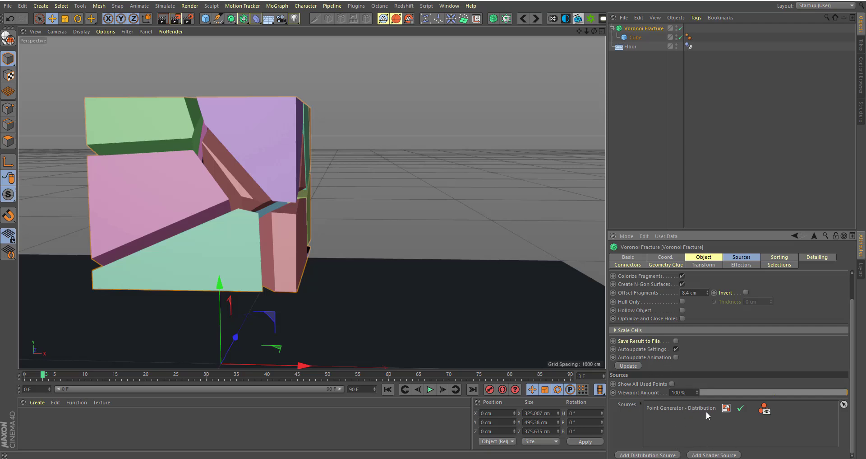
pyautogui.moveTo(625, 127)
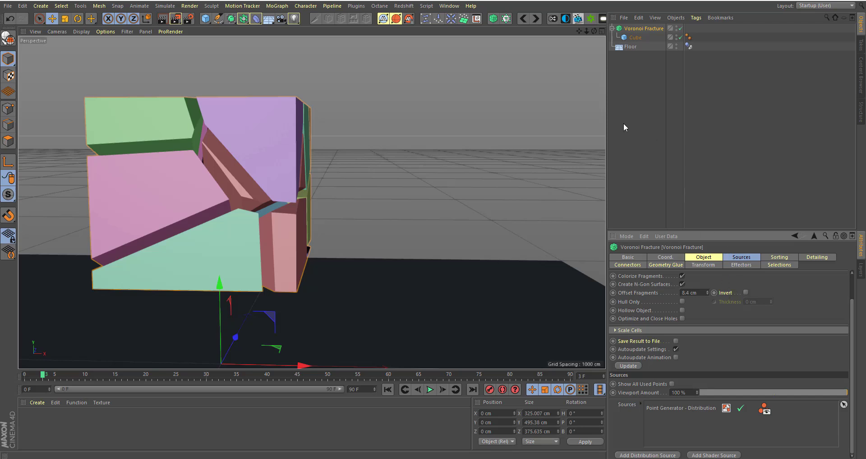
# Give the Voronoi Fracture a Rigid Body tag and play back the fragments collapsing.
pyautogui.click(613, 28)
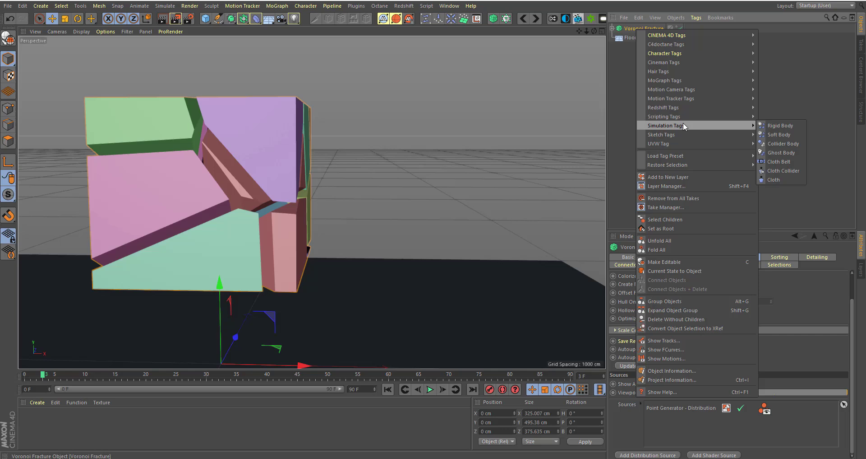
pyautogui.moveTo(780, 125)
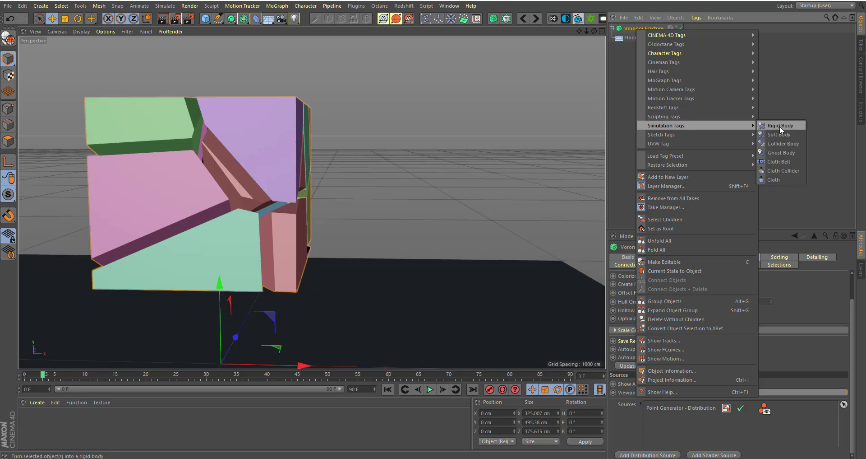
pyautogui.click(779, 125)
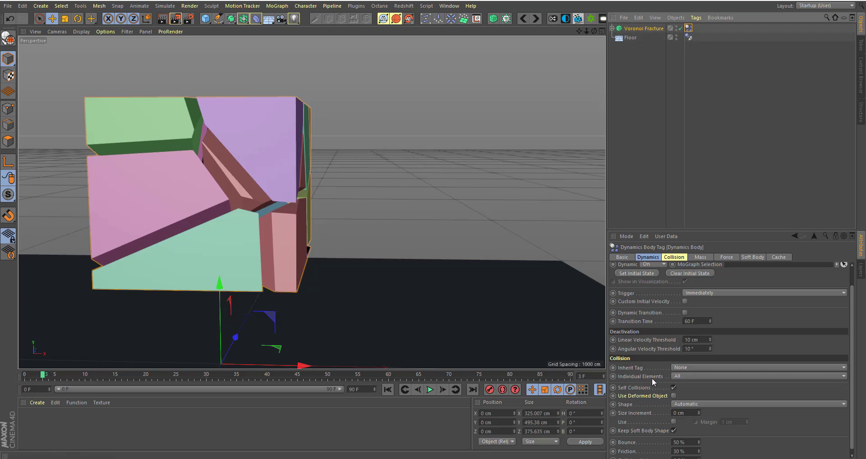
pyautogui.moveTo(693, 380)
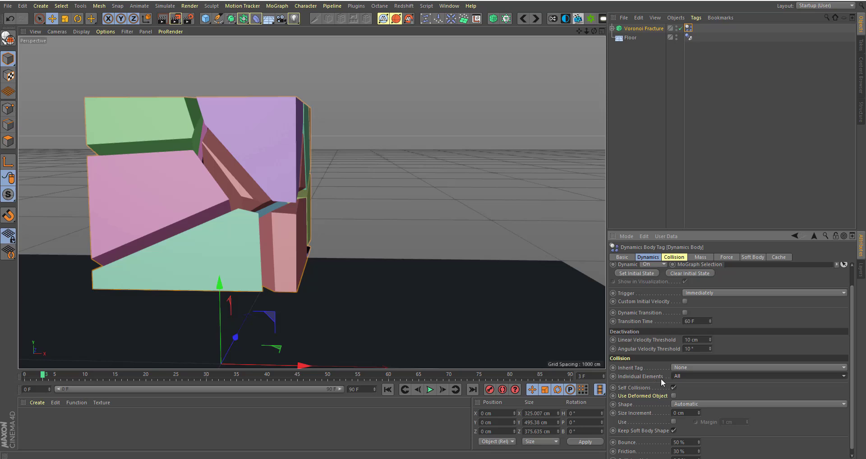
pyautogui.moveTo(342, 211)
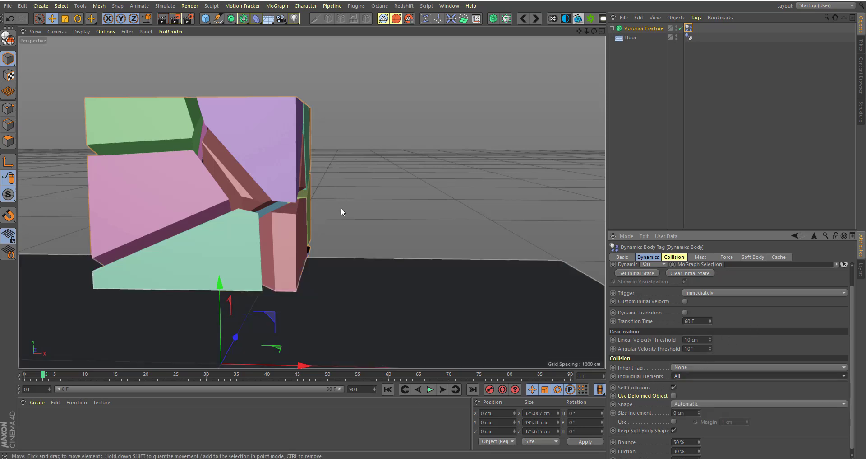
pyautogui.click(430, 389)
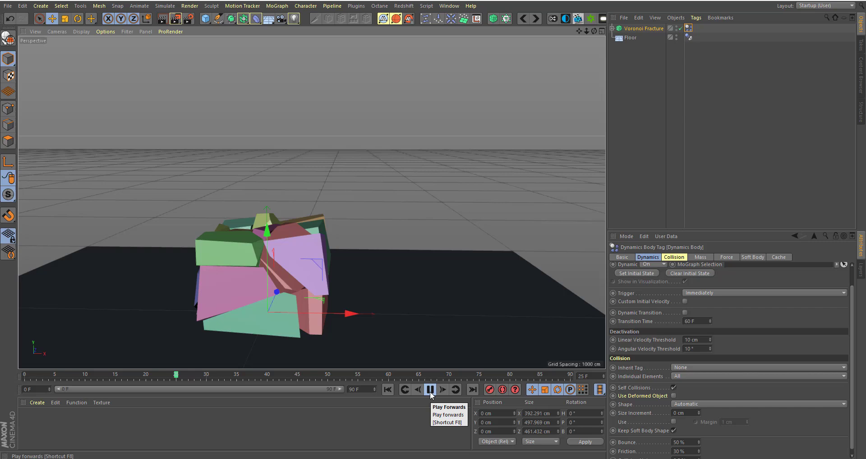
pyautogui.click(429, 389)
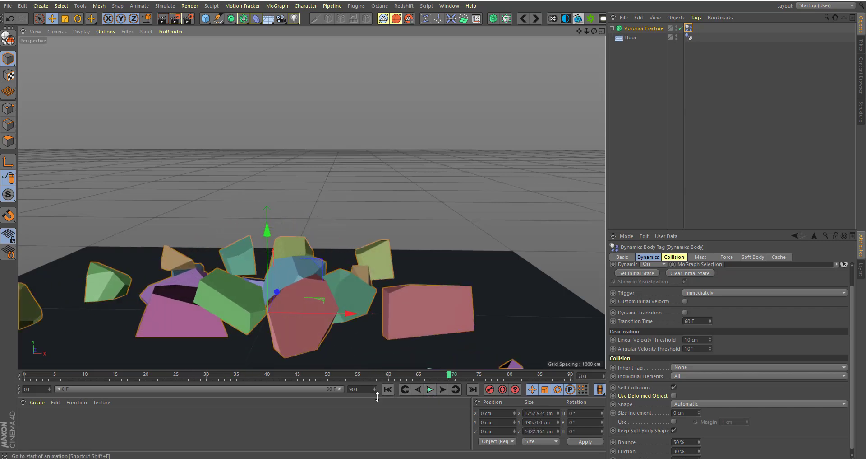
pyautogui.click(388, 389)
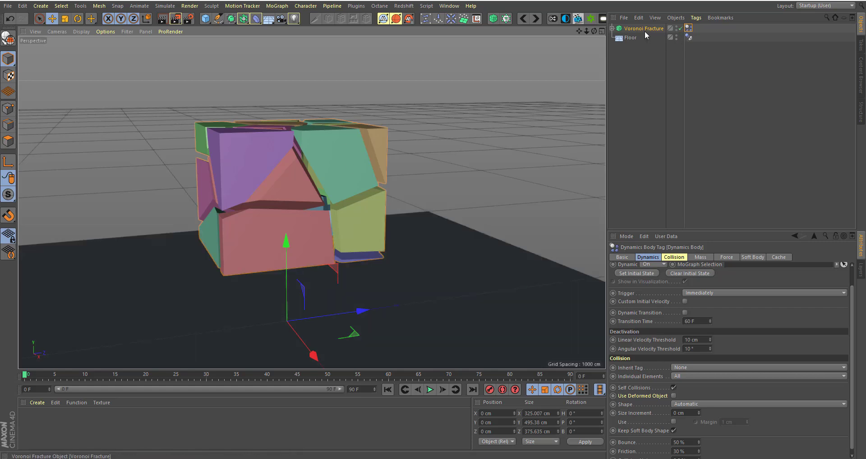
# Add a Sphere primitive beside the fractured cube.
pyautogui.click(645, 28)
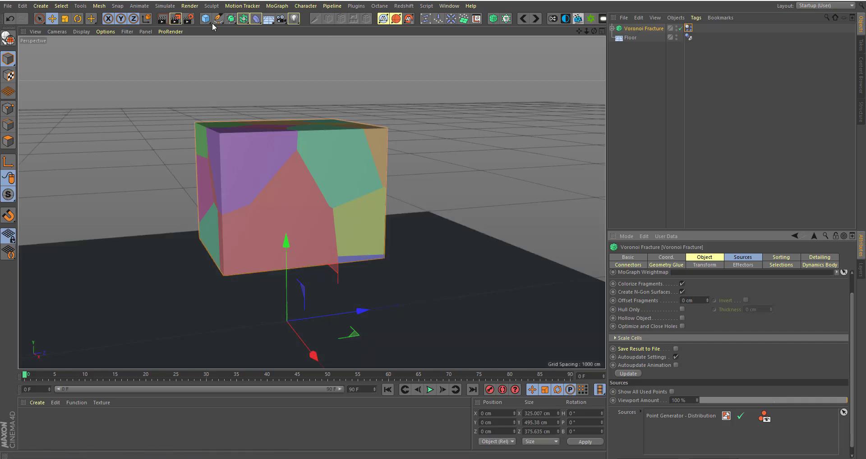
pyautogui.click(206, 18)
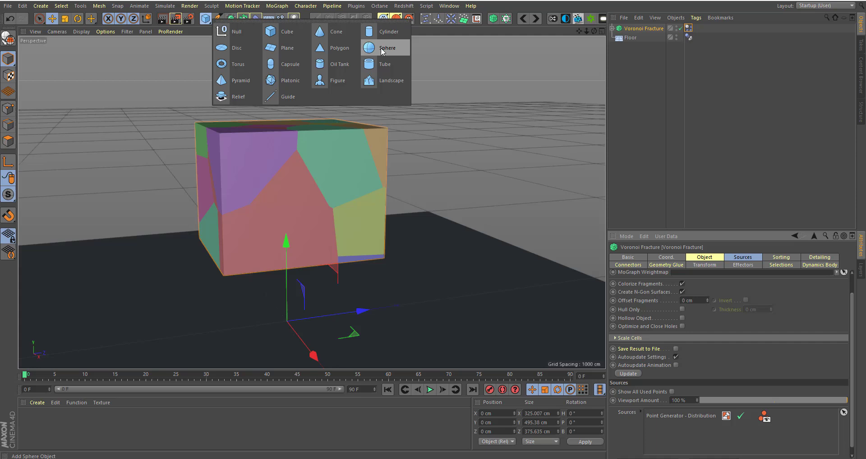
pyautogui.click(388, 48)
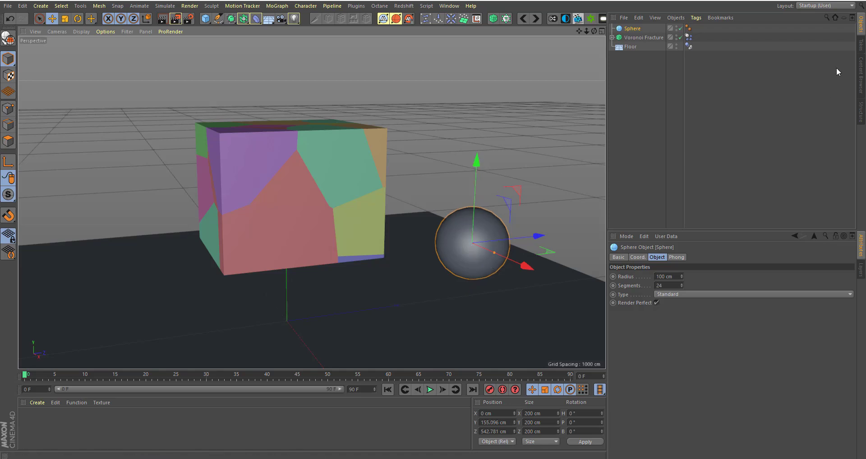
# Keep the fracture's trigger on Immediately and tag the Sphere as a Collider Body.
pyautogui.click(689, 38)
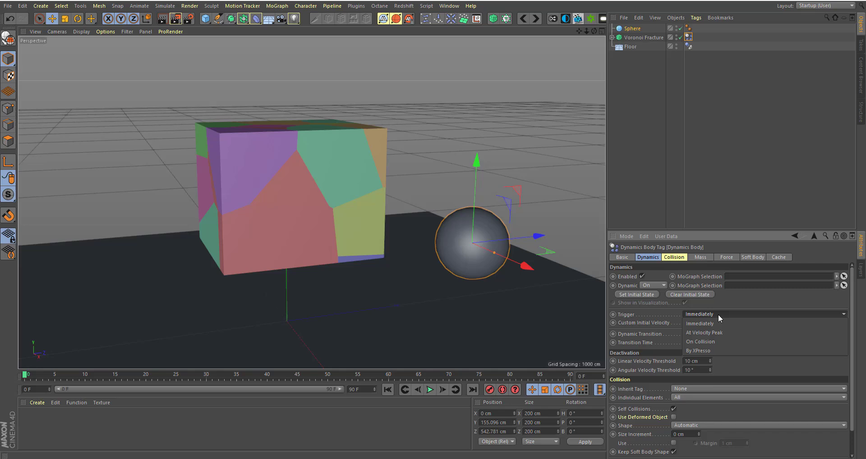
pyautogui.moveTo(720, 331)
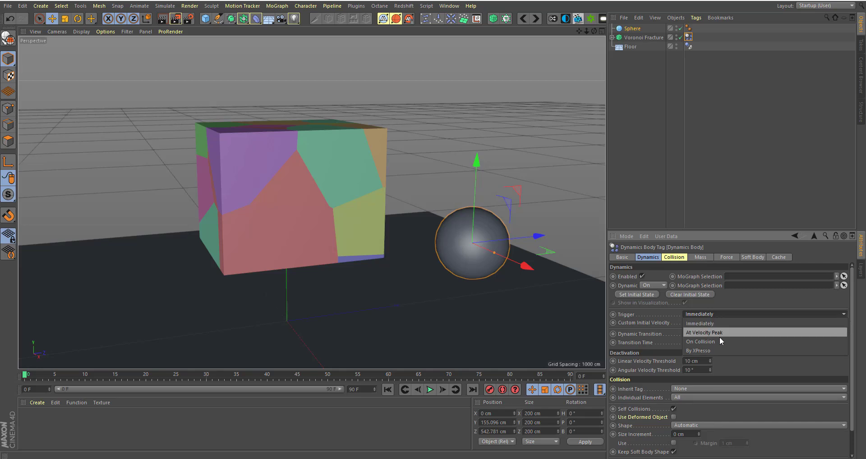
pyautogui.click(700, 341)
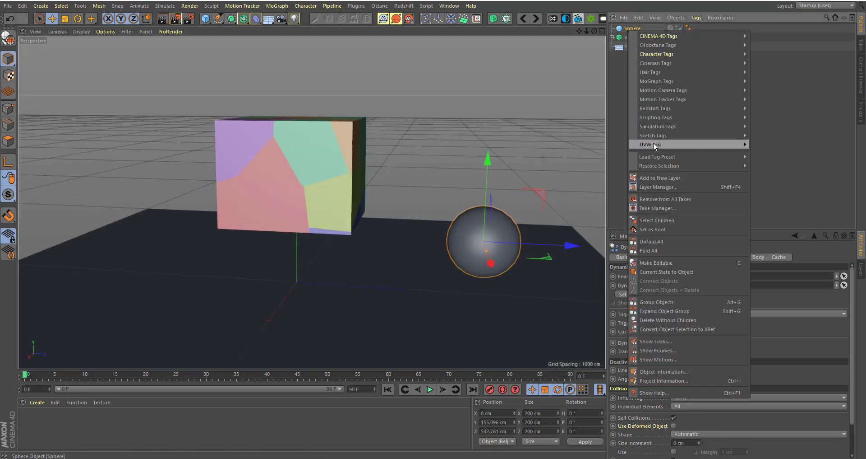
pyautogui.moveTo(658, 126)
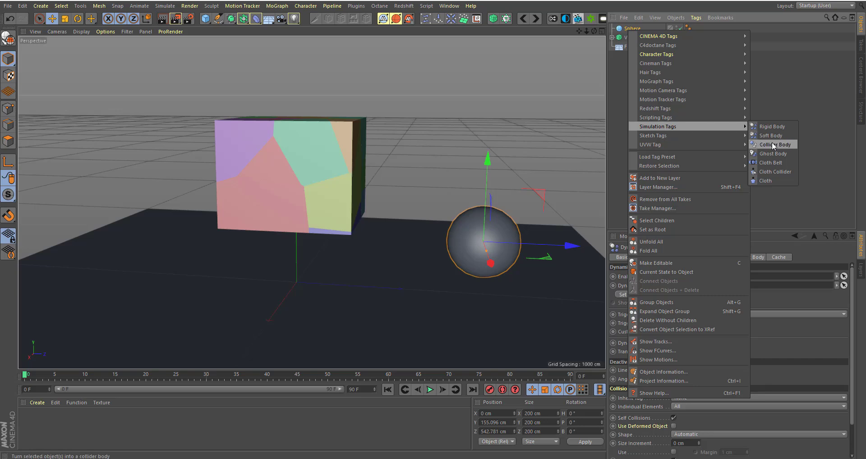
pyautogui.click(774, 144)
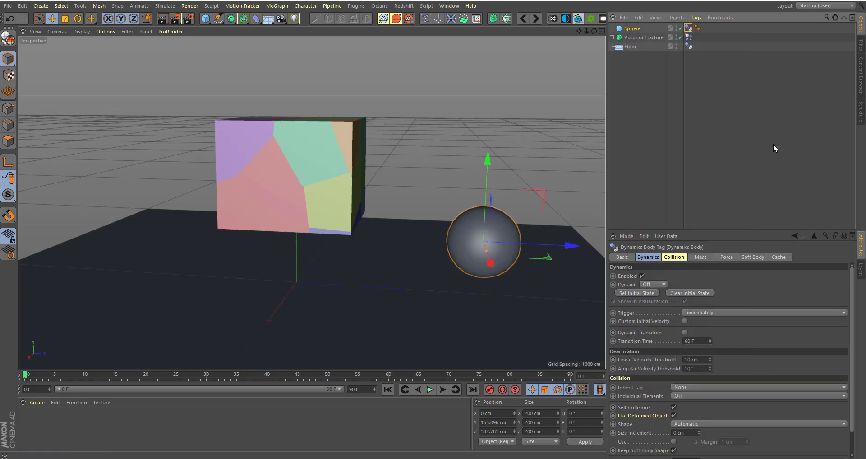
# Keyframe the sphere's position and raise the motion path's middle key into a high arc through the cube.
pyautogui.click(497, 333)
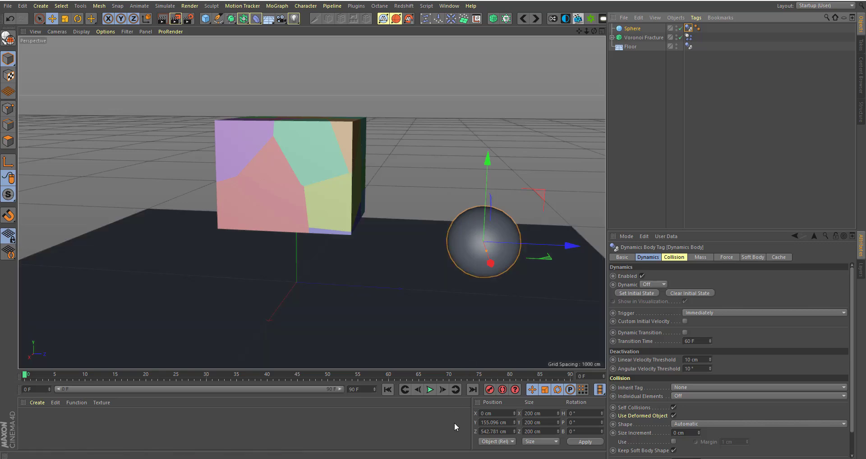
pyautogui.moveTo(478, 404)
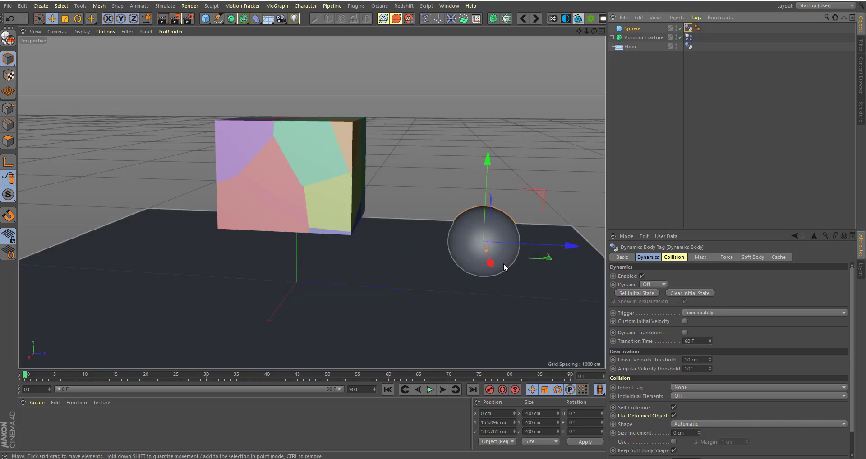
pyautogui.click(489, 389)
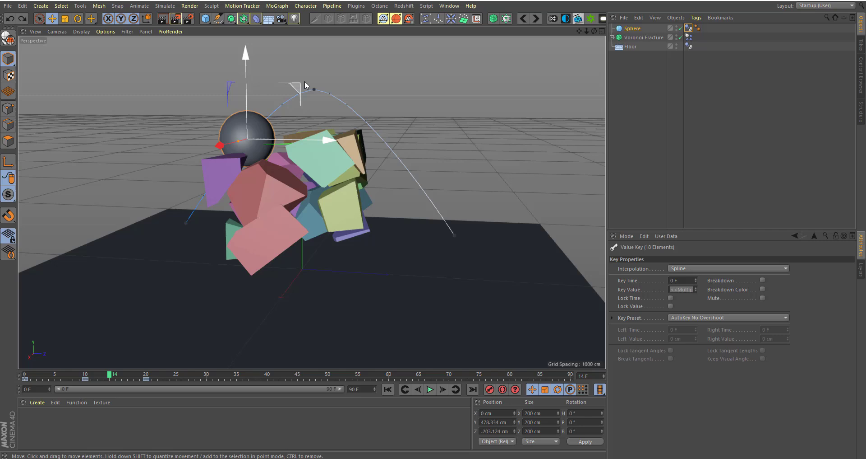
pyautogui.click(306, 89)
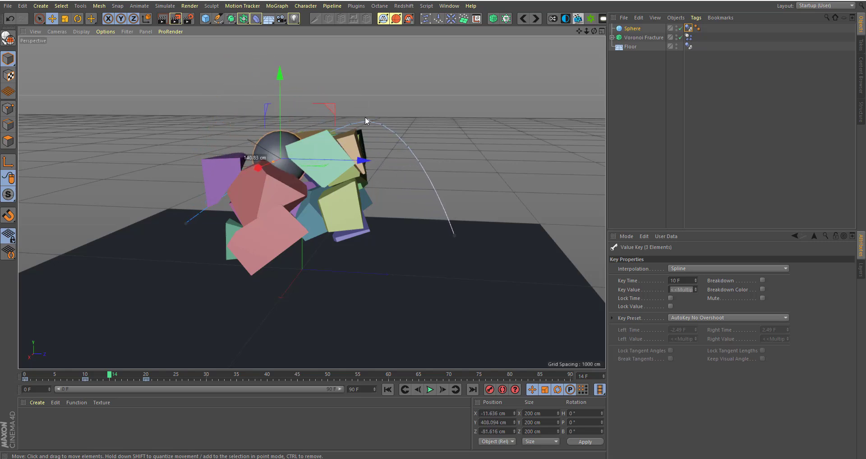
pyautogui.moveTo(364, 120); pyautogui.dragTo(271, 110)
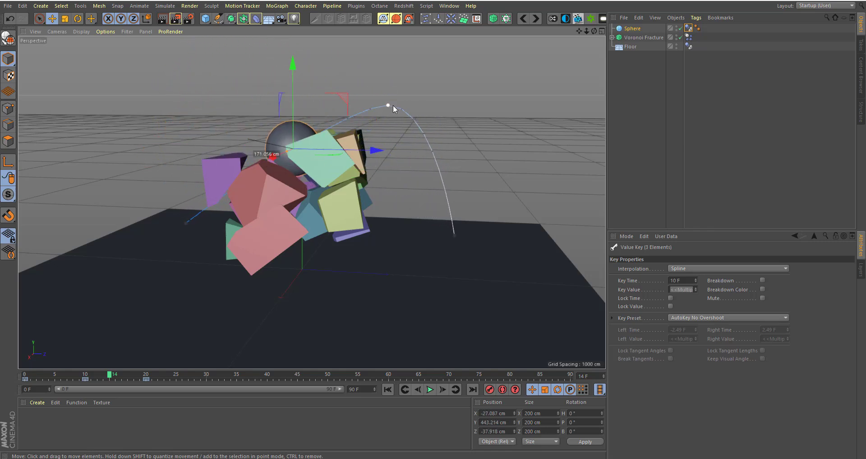
pyautogui.moveTo(387, 106); pyautogui.dragTo(405, 118)
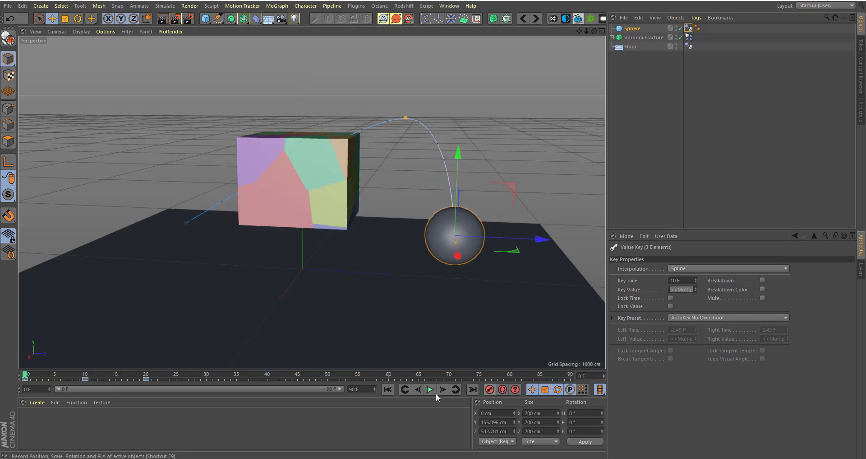
# Run the dynamics playback repeatedly to watch the sphere shatter the cube into fragments.
pyautogui.click(429, 389)
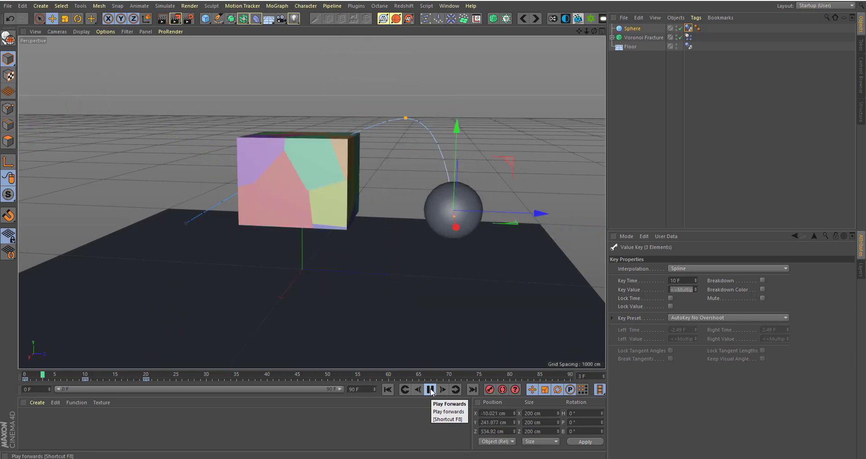
pyautogui.click(430, 389)
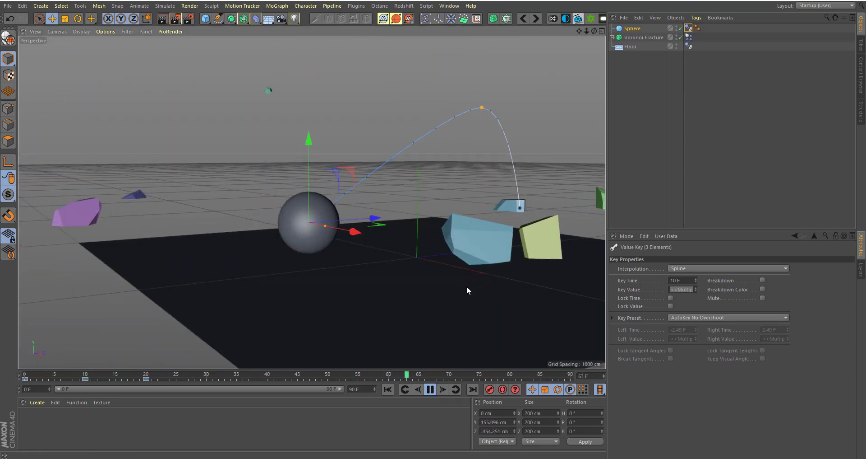
pyautogui.click(429, 389)
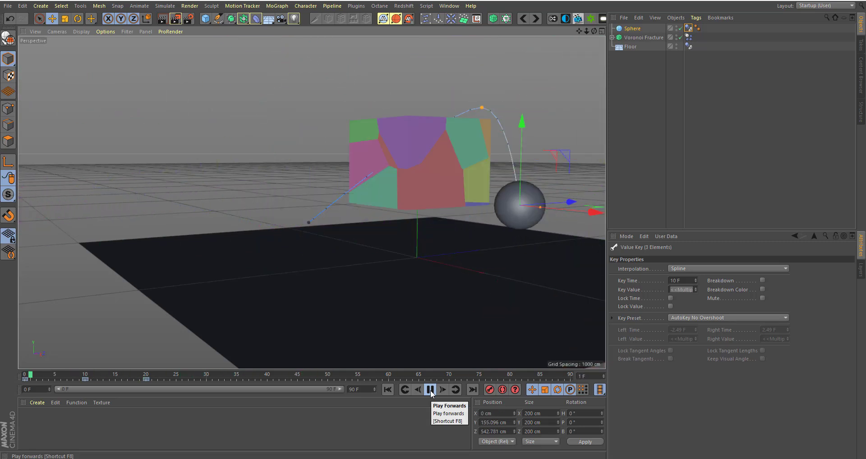
pyautogui.click(431, 389)
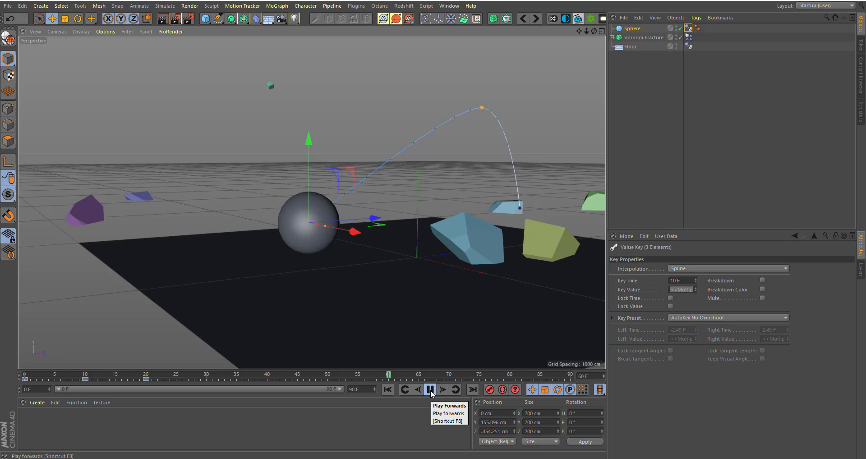
pyautogui.click(431, 389)
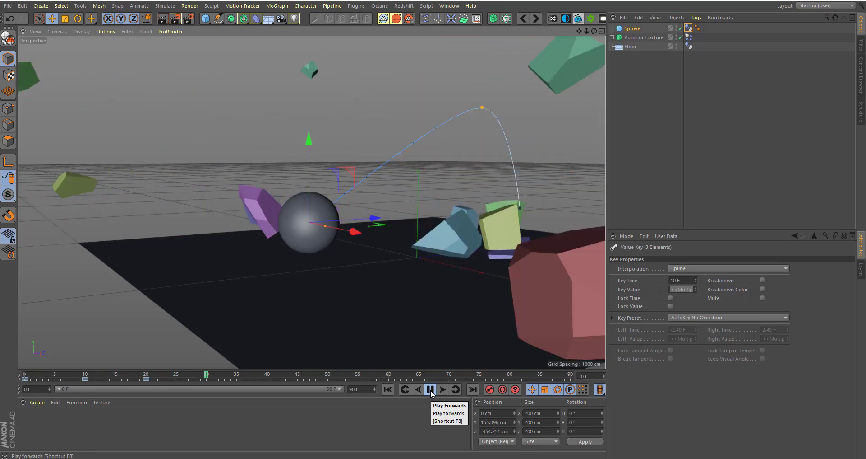
pyautogui.click(430, 389)
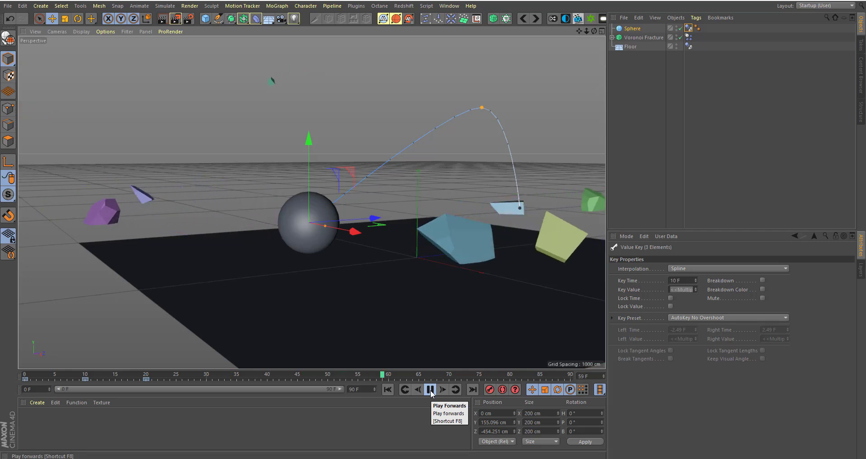
pyautogui.click(429, 389)
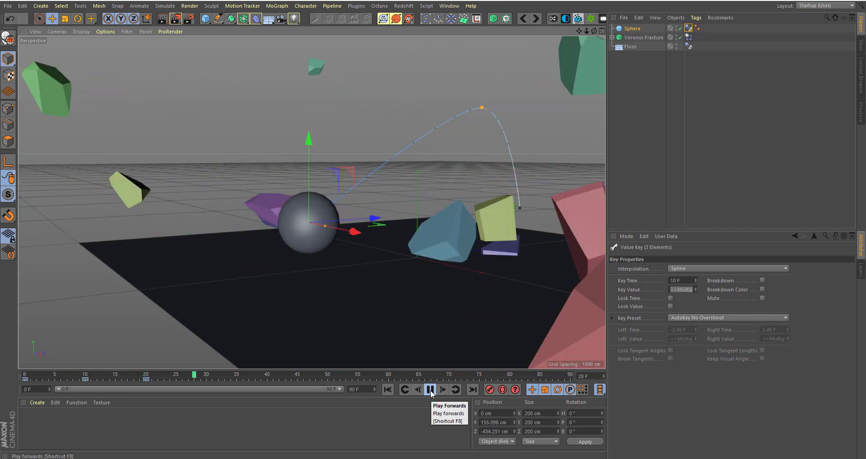
pyautogui.click(430, 389)
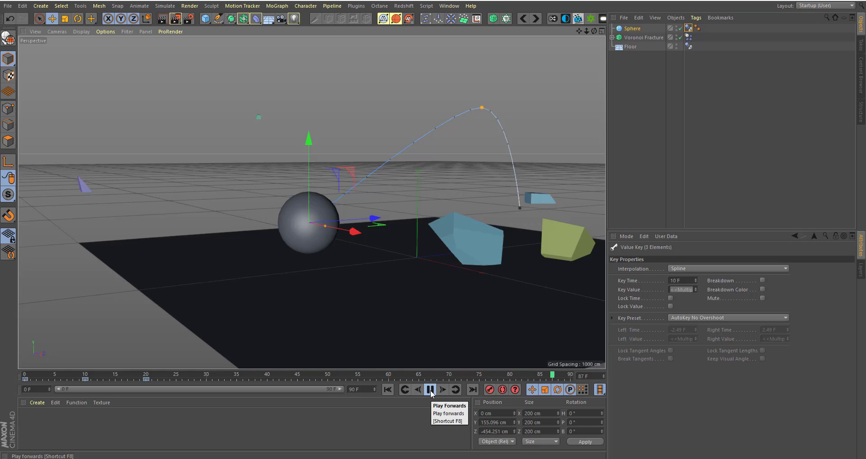
pyautogui.click(431, 389)
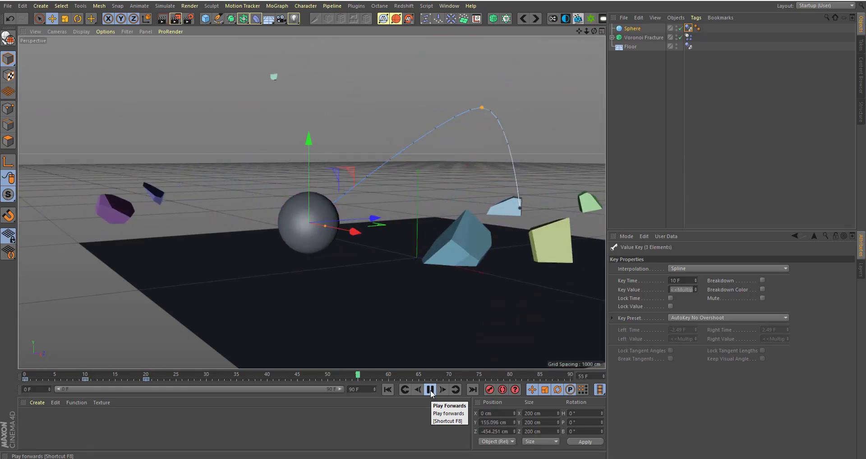
pyautogui.click(431, 389)
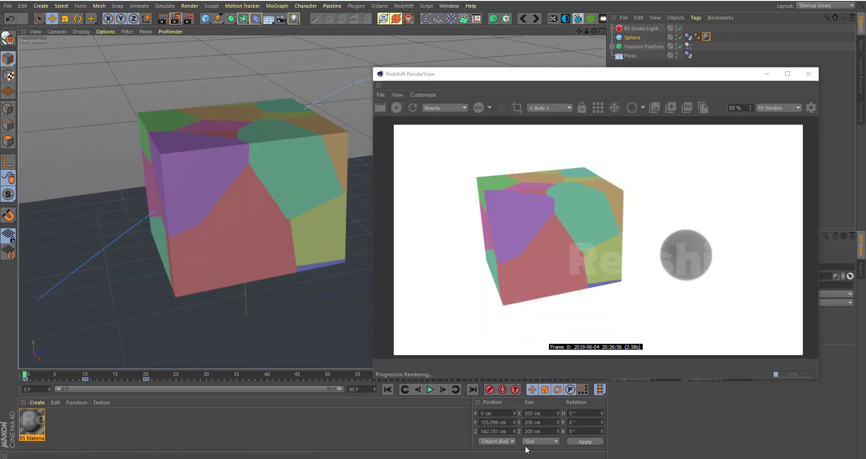
# Step the timeline forward frame by frame so Redshift RenderView shows fragments flying apart.
pyautogui.click(430, 389)
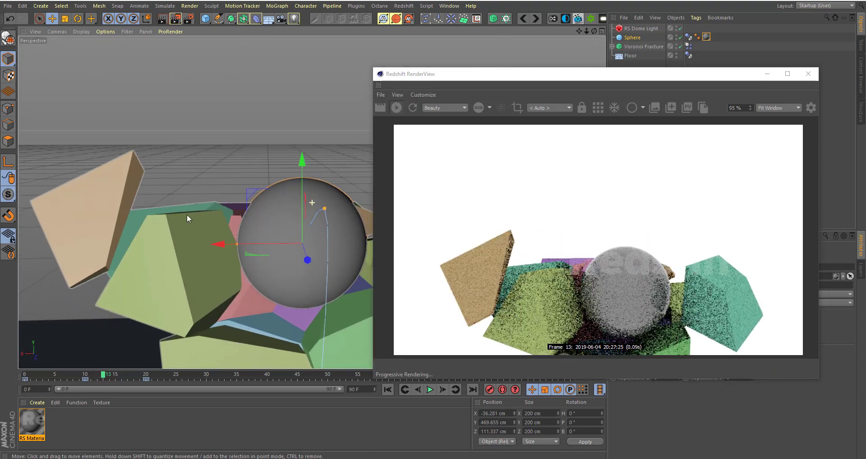
pyautogui.click(430, 389)
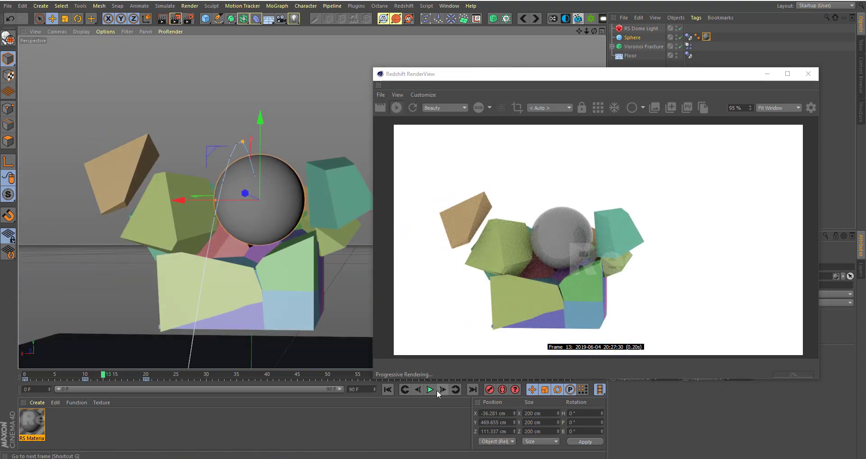
pyautogui.click(429, 389)
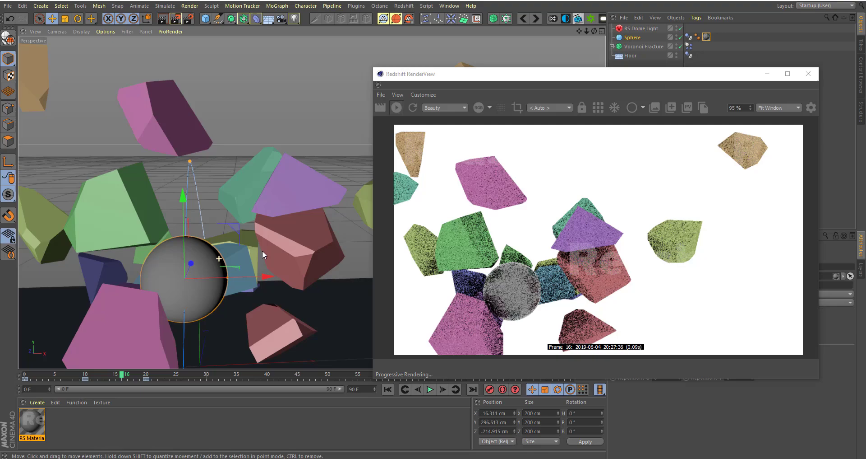